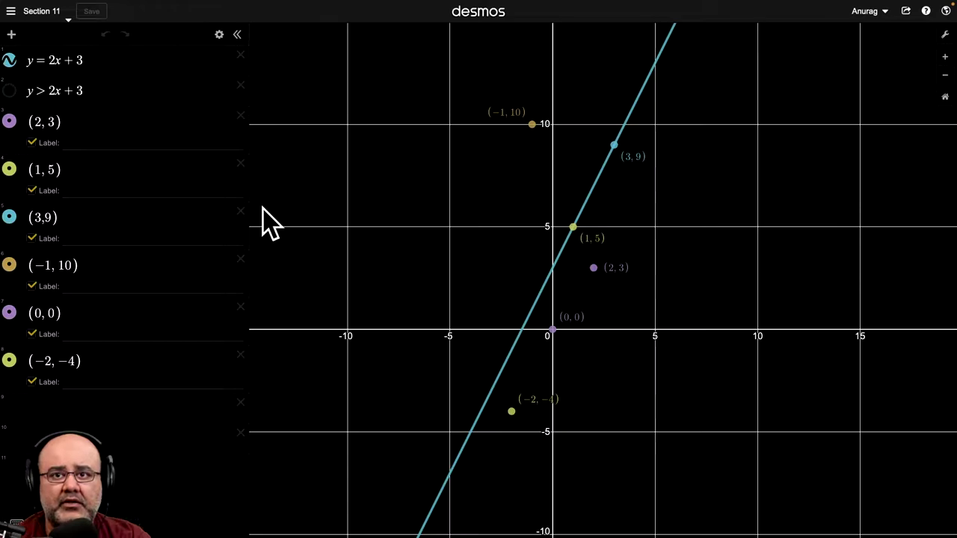
pyautogui.moveTo(658, 82)
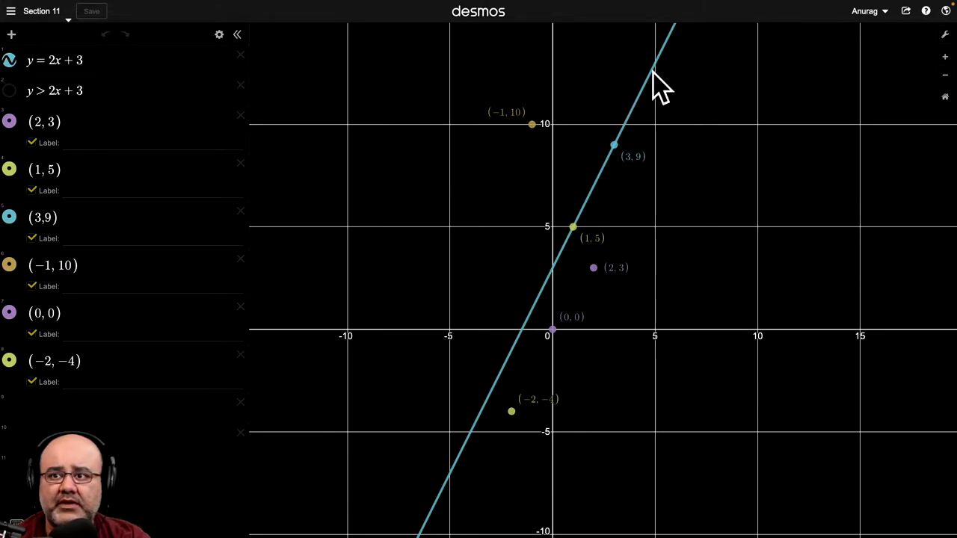
pyautogui.moveTo(583, 254)
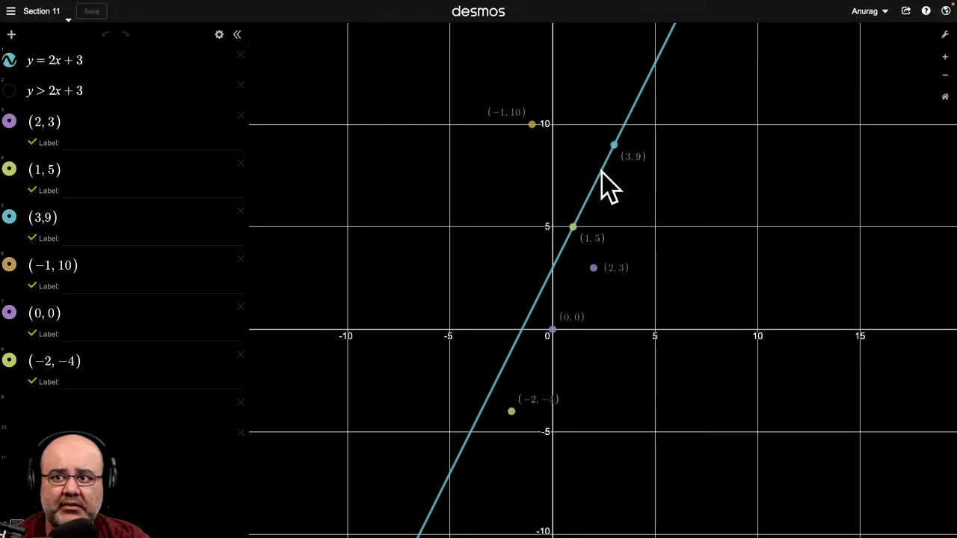
pyautogui.moveTo(585, 242)
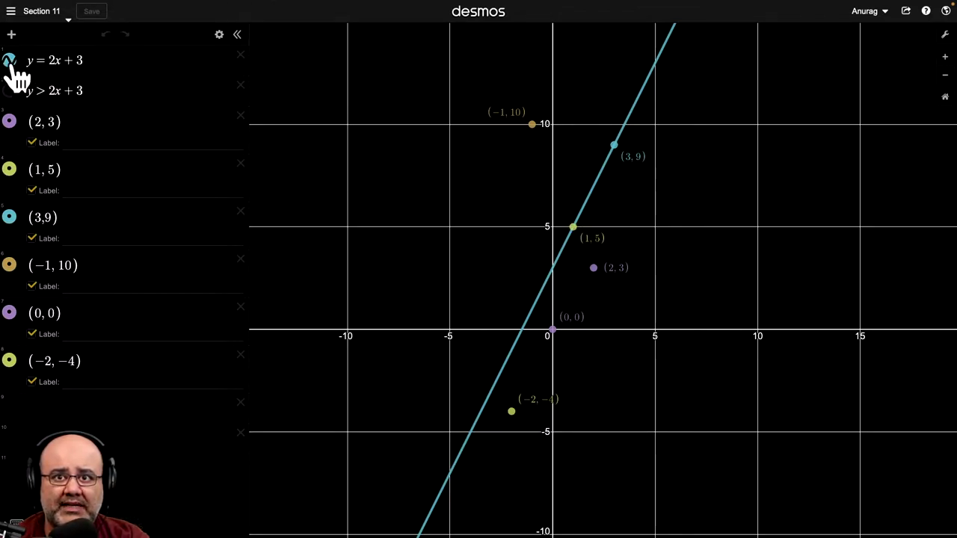
# - Hide the line y = 2x + 3 so only the six labelled test points remain
pyautogui.click(9, 59)
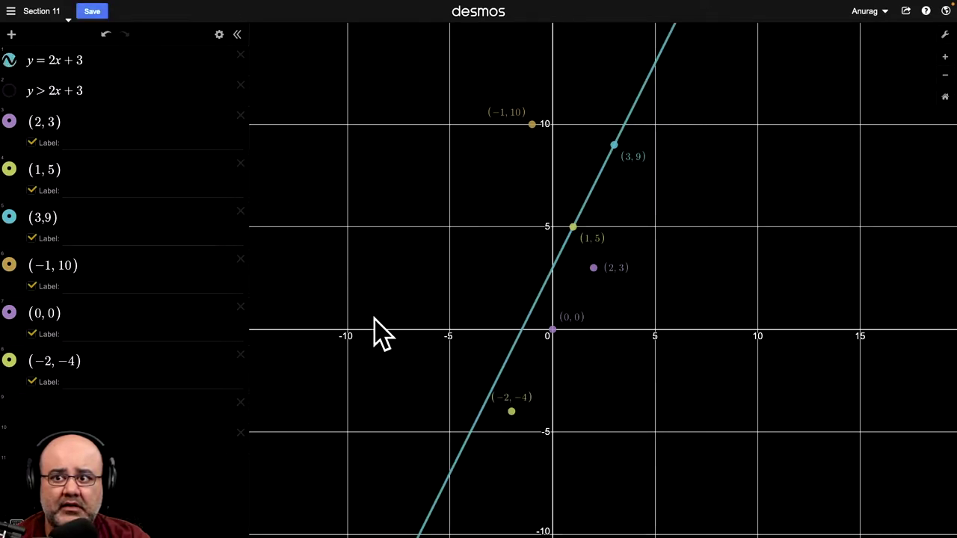
pyautogui.moveTo(506, 396)
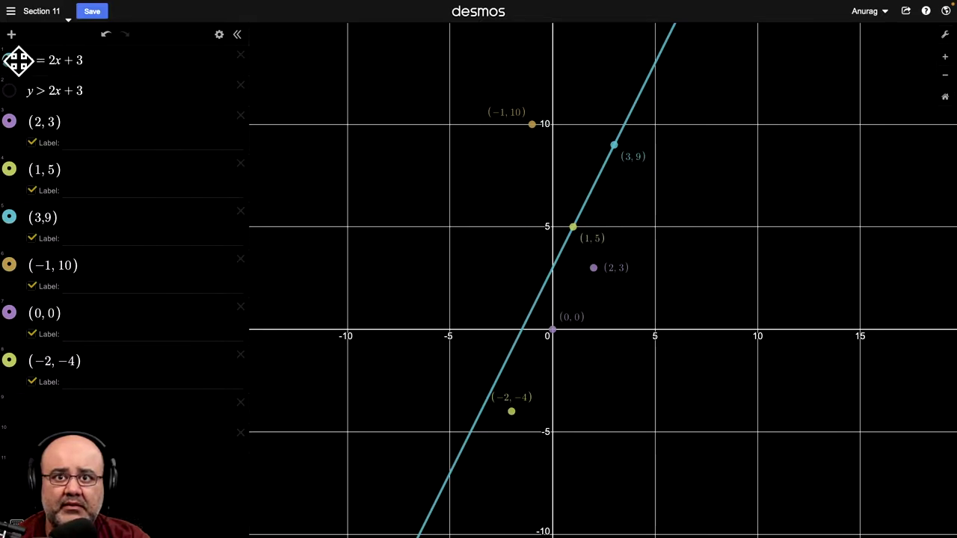
pyautogui.click(9, 60)
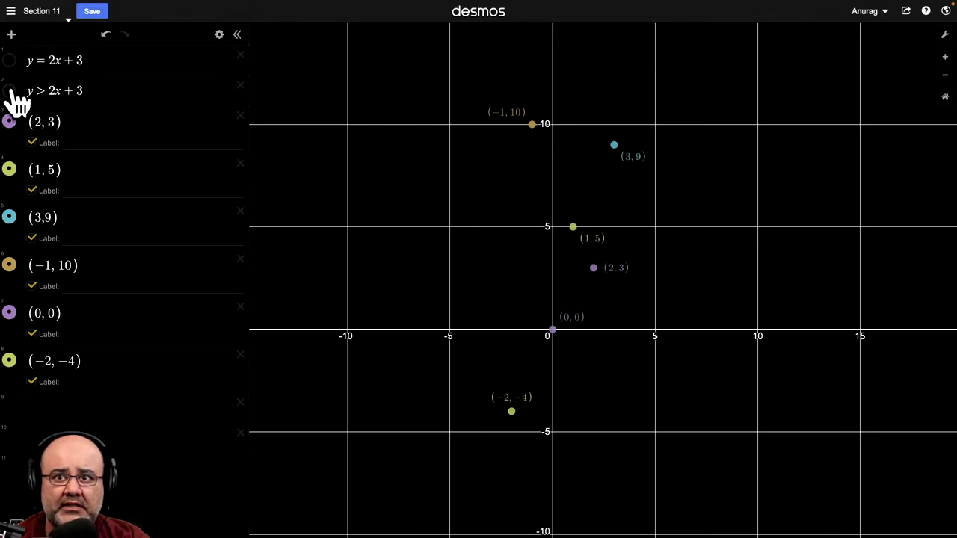
# - Show y > 2x + 3, shading above a dashed boundary among the points
pyautogui.click(9, 91)
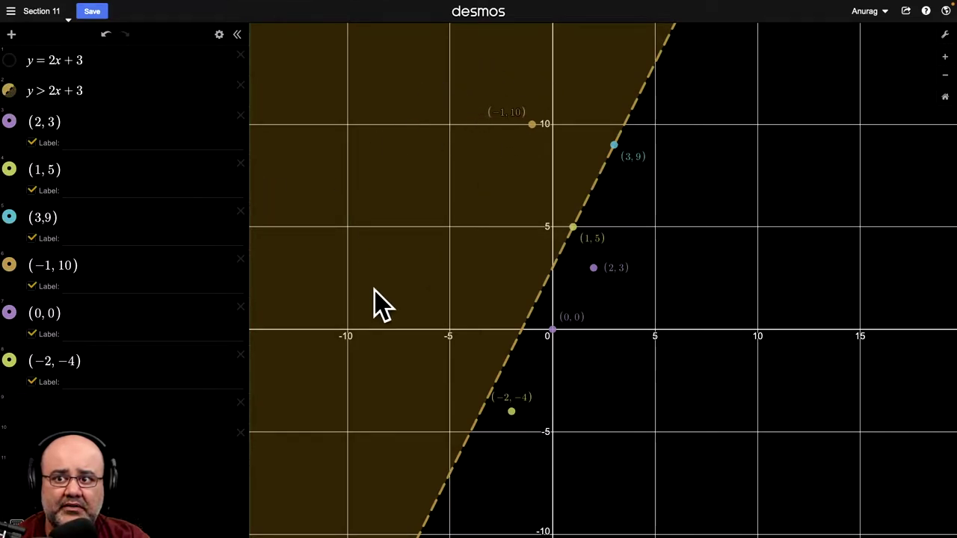
pyautogui.moveTo(486, 448)
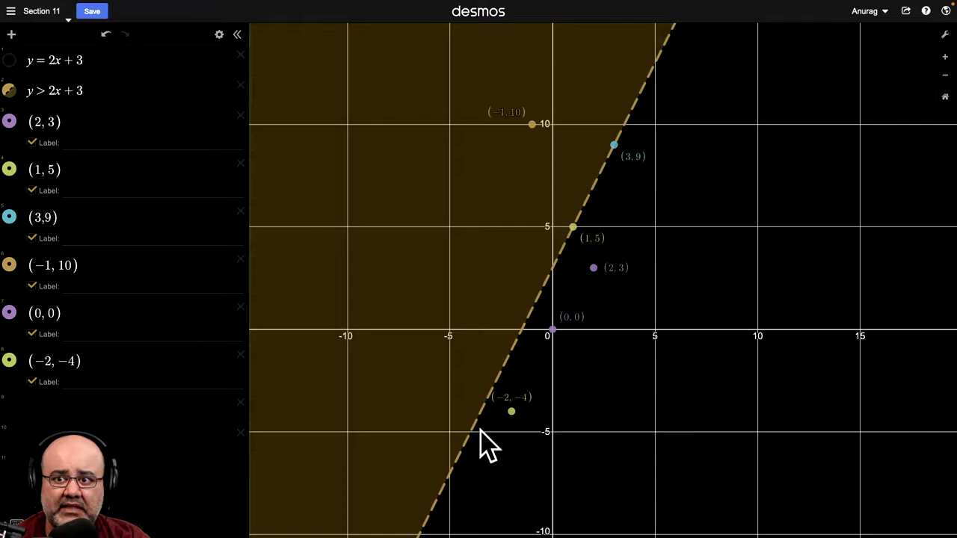
pyautogui.moveTo(556, 292)
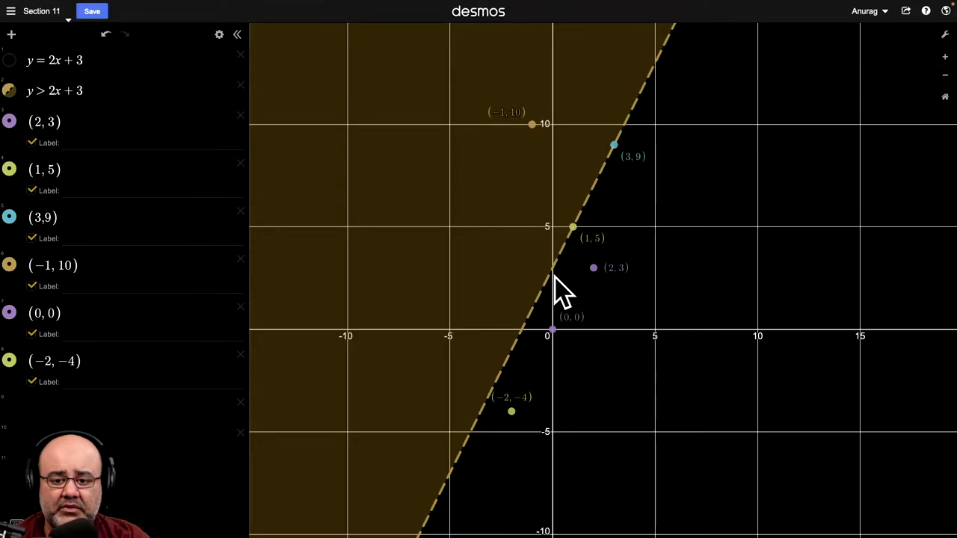
pyautogui.moveTo(631, 269)
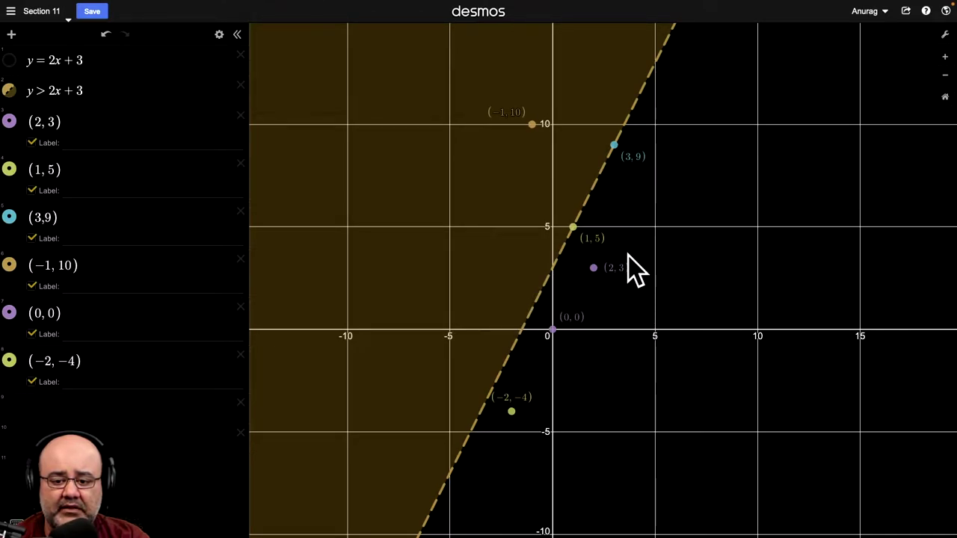
pyautogui.moveTo(642, 257)
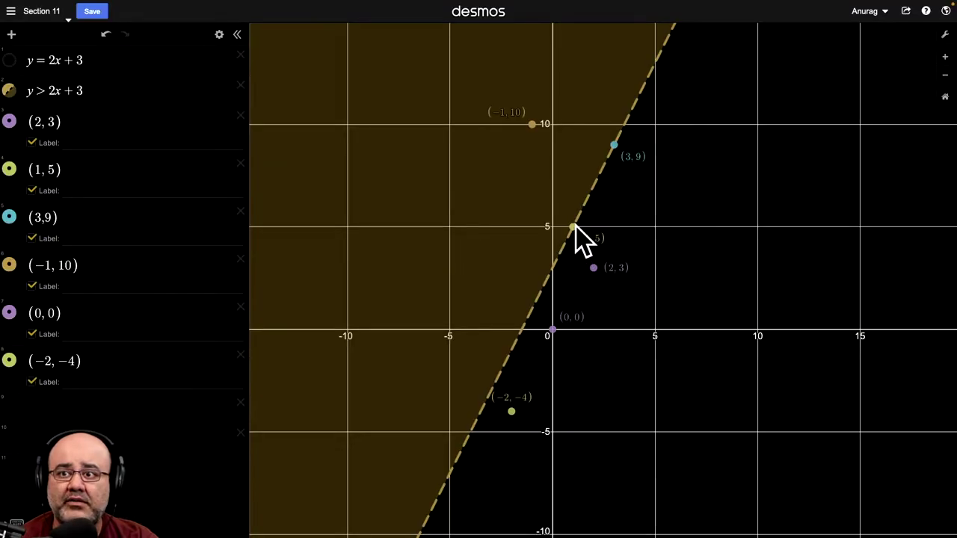
pyautogui.moveTo(574, 246)
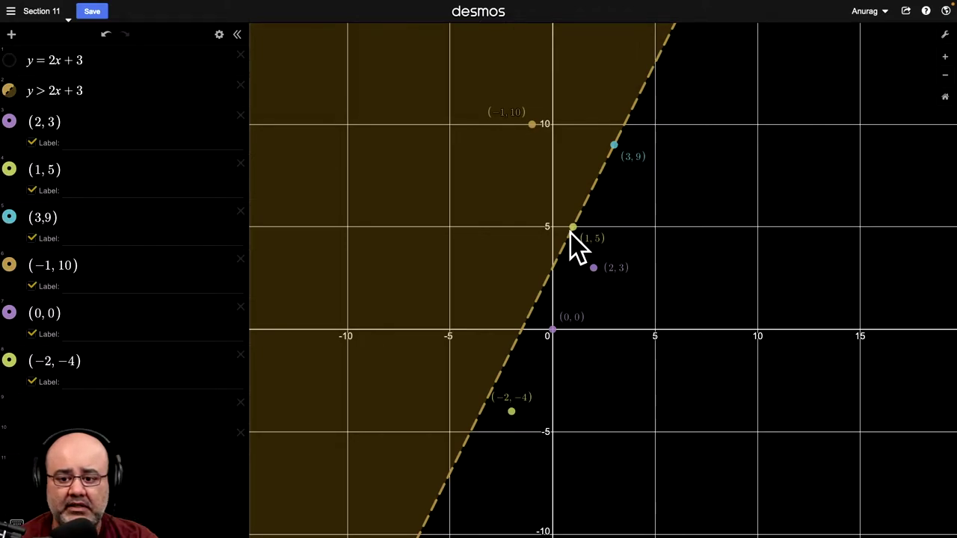
pyautogui.moveTo(624, 161)
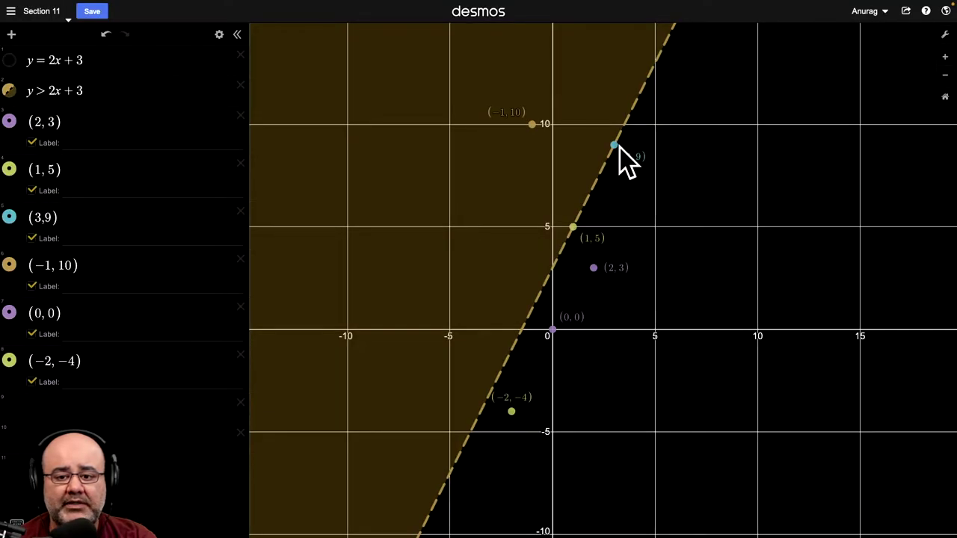
pyautogui.moveTo(478, 85)
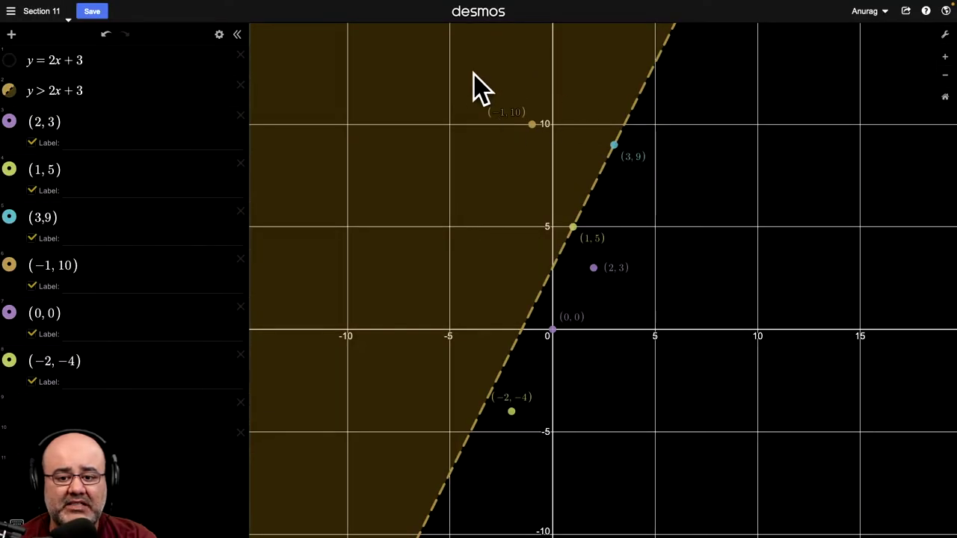
pyautogui.moveTo(520, 152)
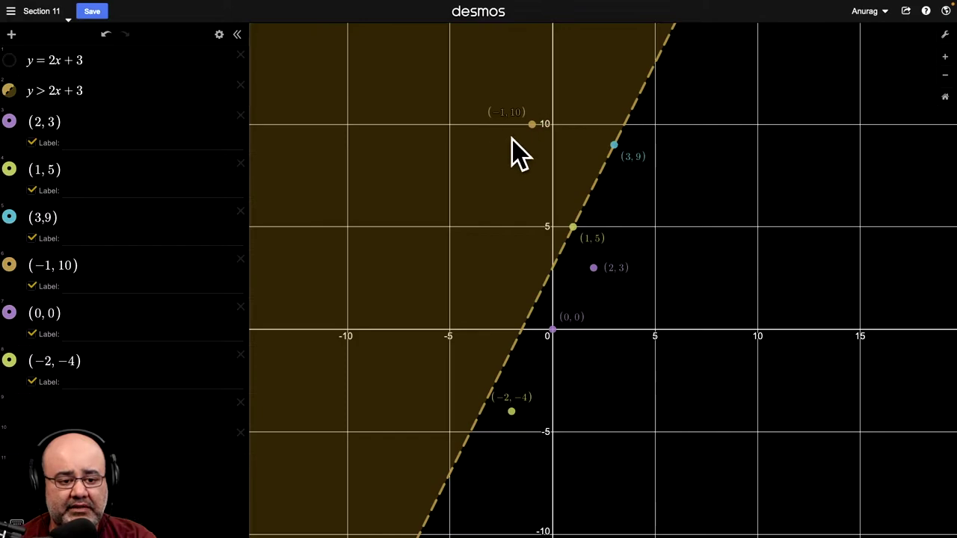
pyautogui.moveTo(531, 236)
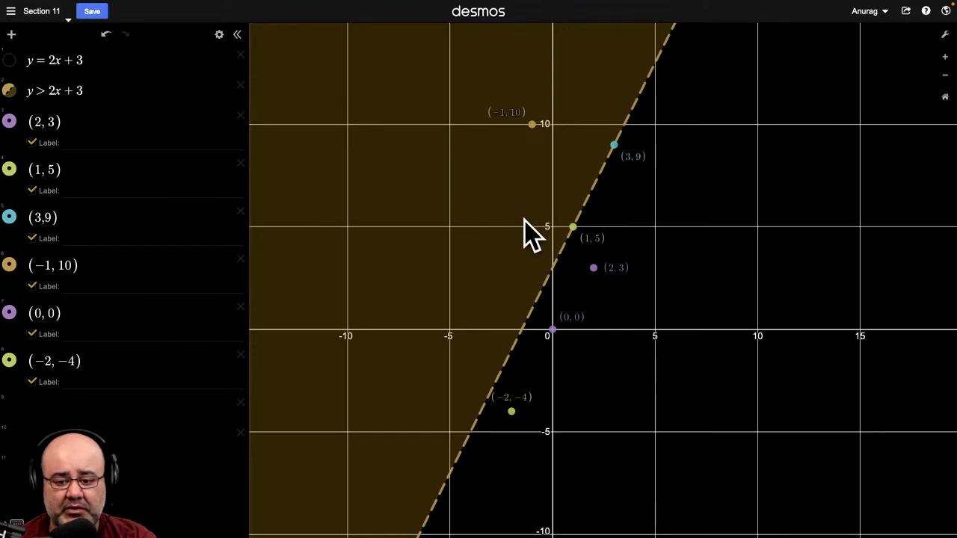
pyautogui.moveTo(553, 337)
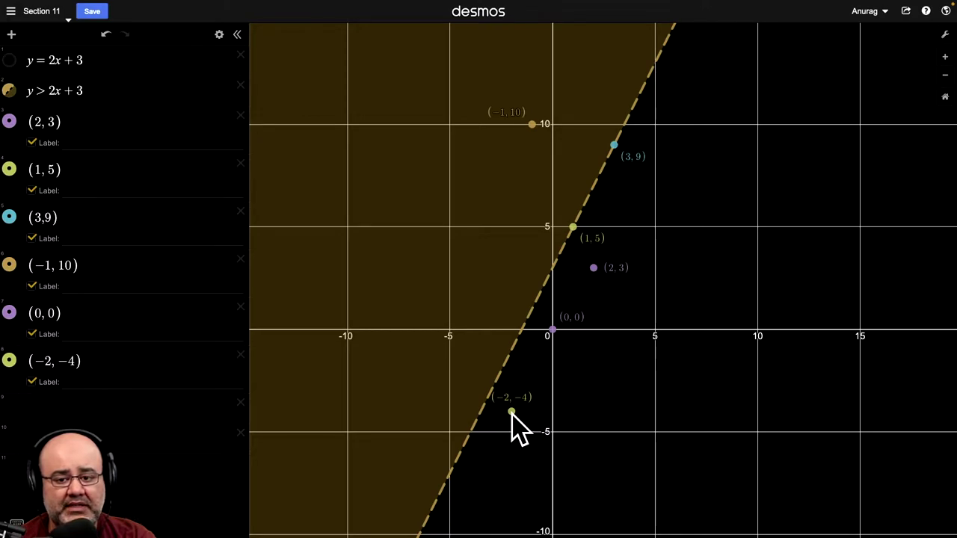
pyautogui.moveTo(520, 373)
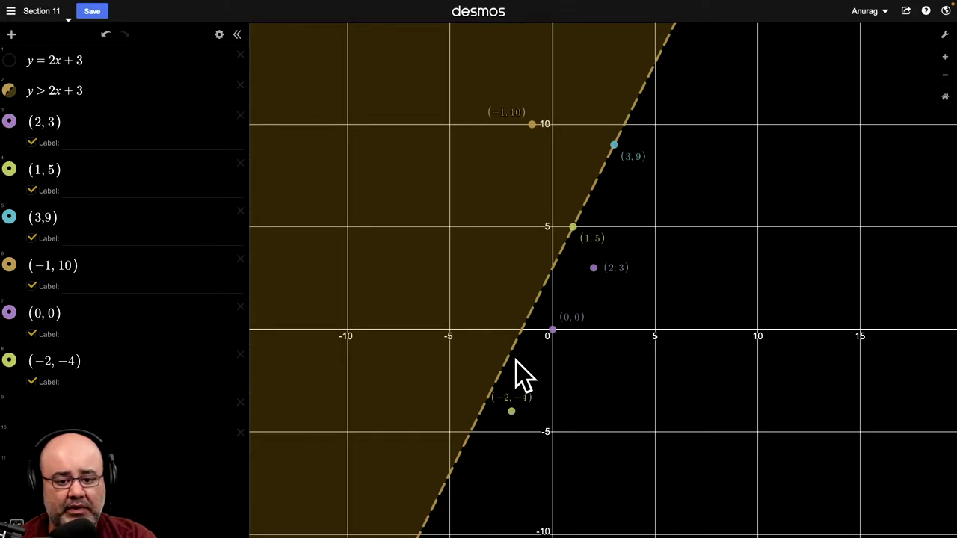
pyautogui.moveTo(371, 142)
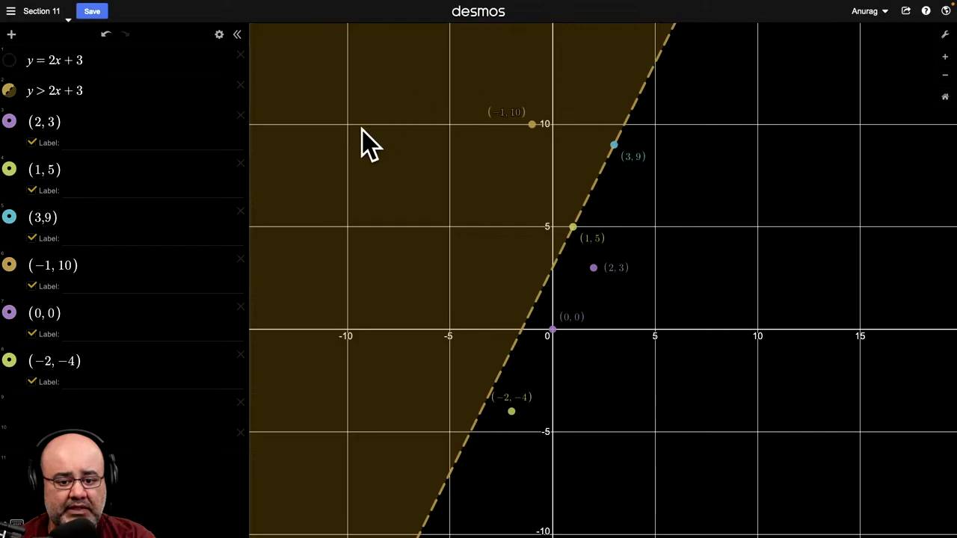
pyautogui.moveTo(401, 357)
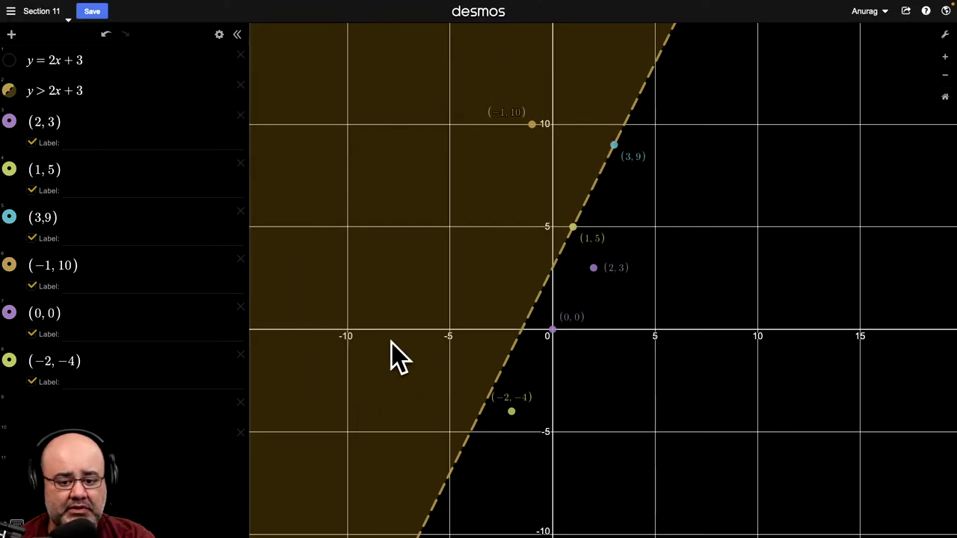
pyautogui.moveTo(460, 344)
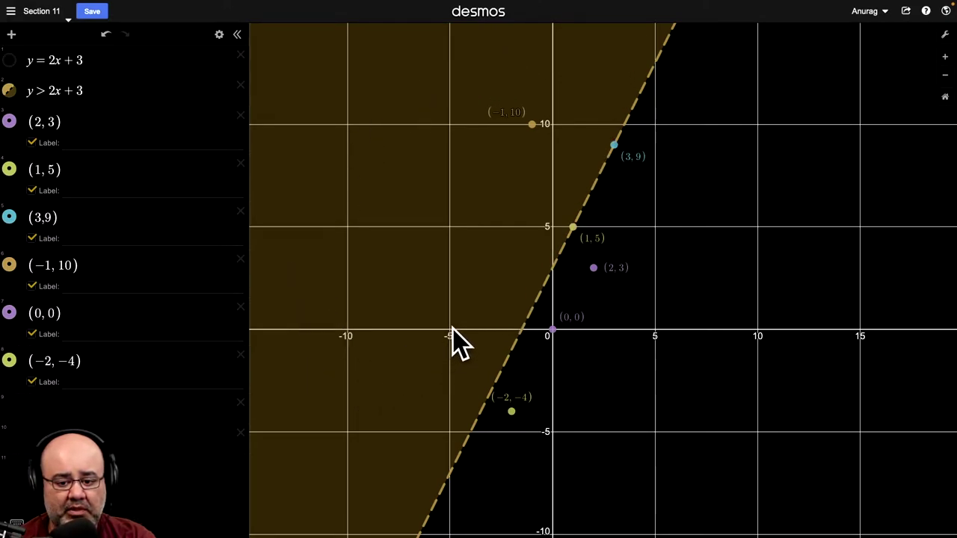
pyautogui.moveTo(448, 239)
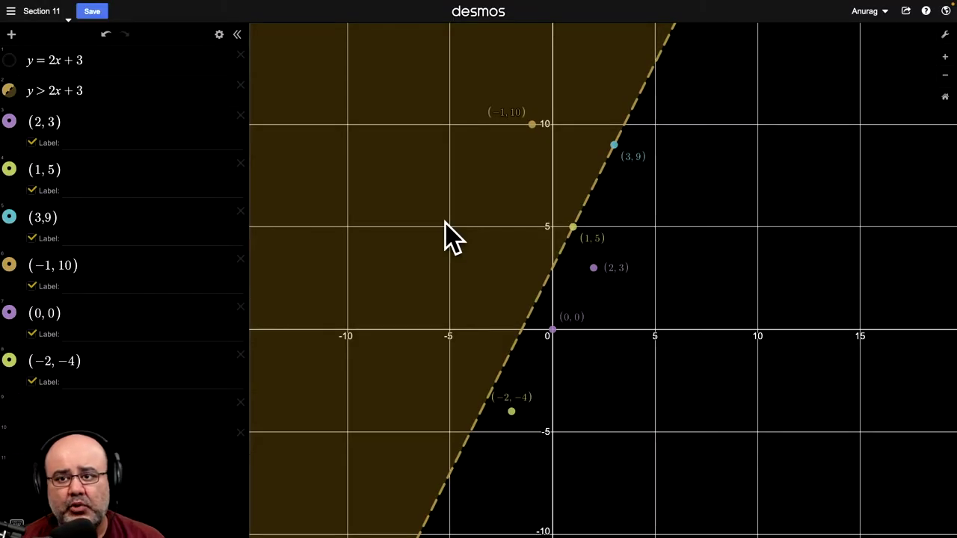
pyautogui.moveTo(356, 302)
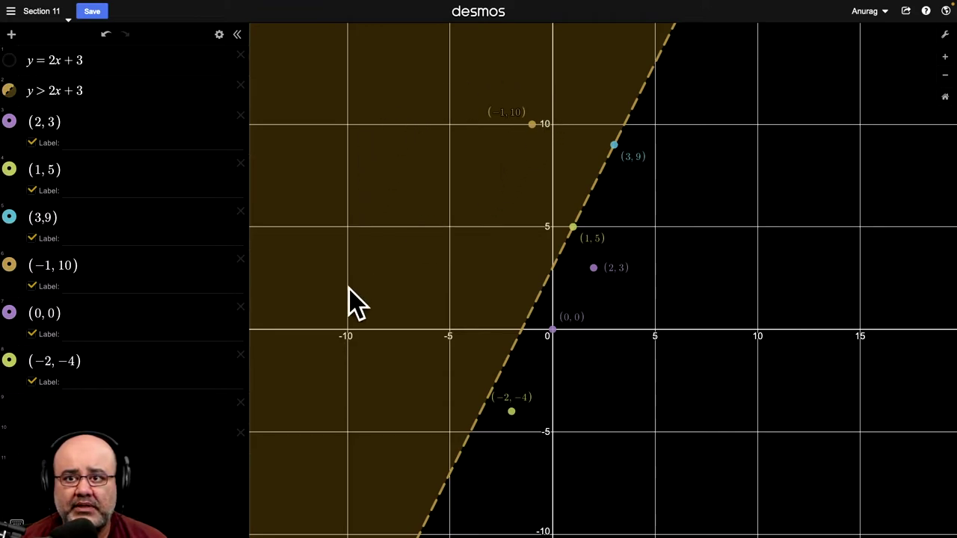
pyautogui.moveTo(381, 343)
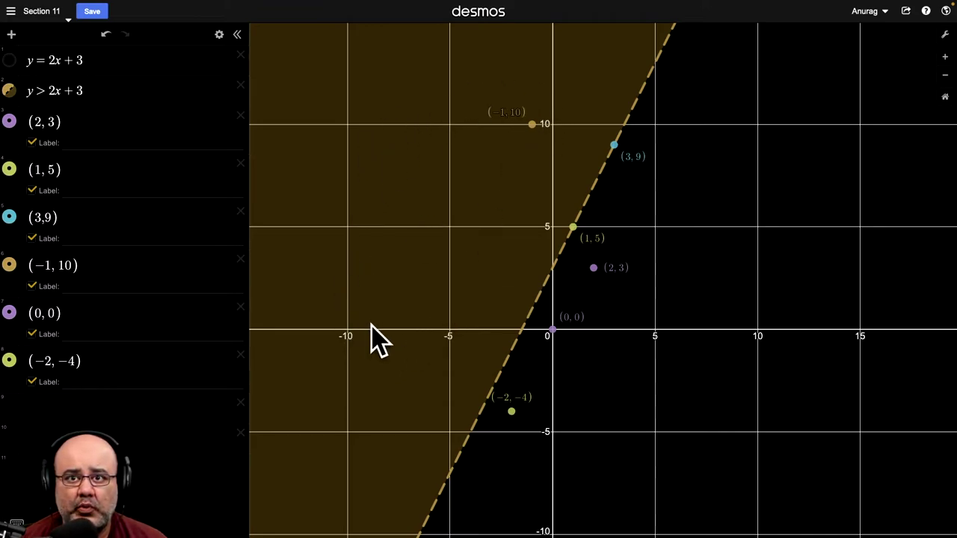
pyautogui.moveTo(101, 116)
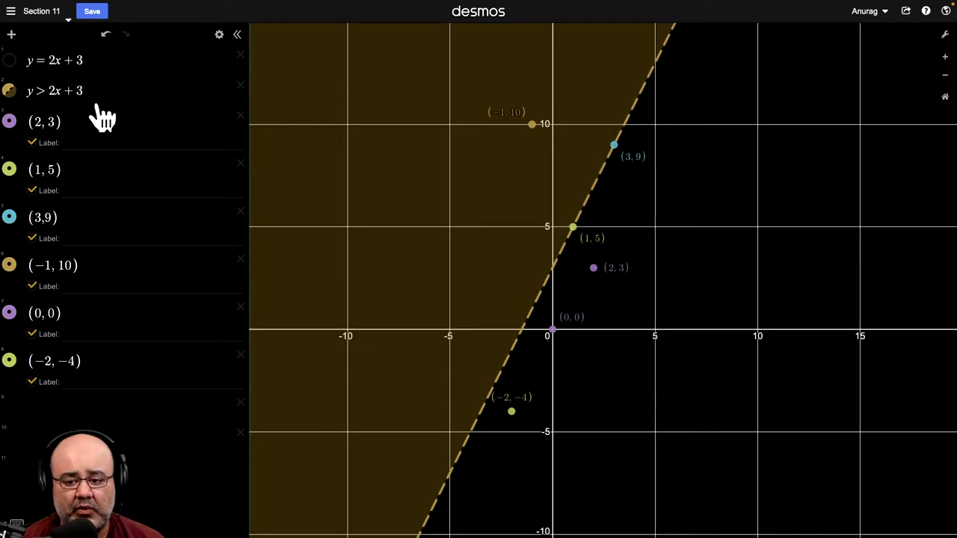
pyautogui.moveTo(844, 302)
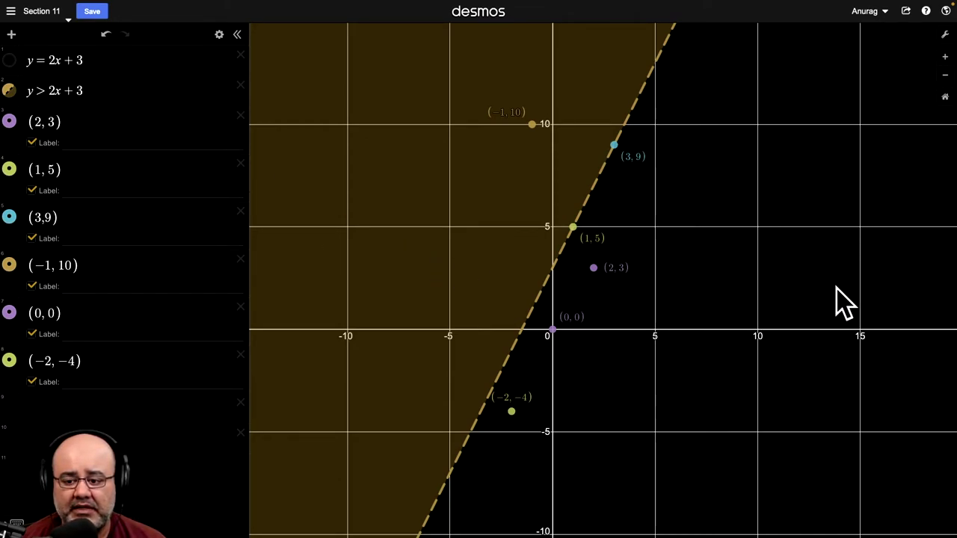
pyautogui.moveTo(765, 247)
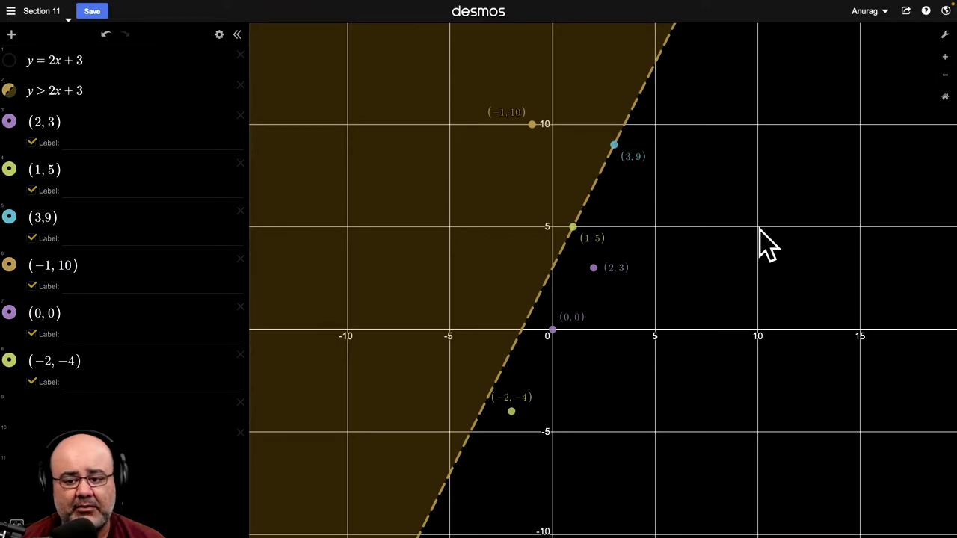
pyautogui.moveTo(819, 451)
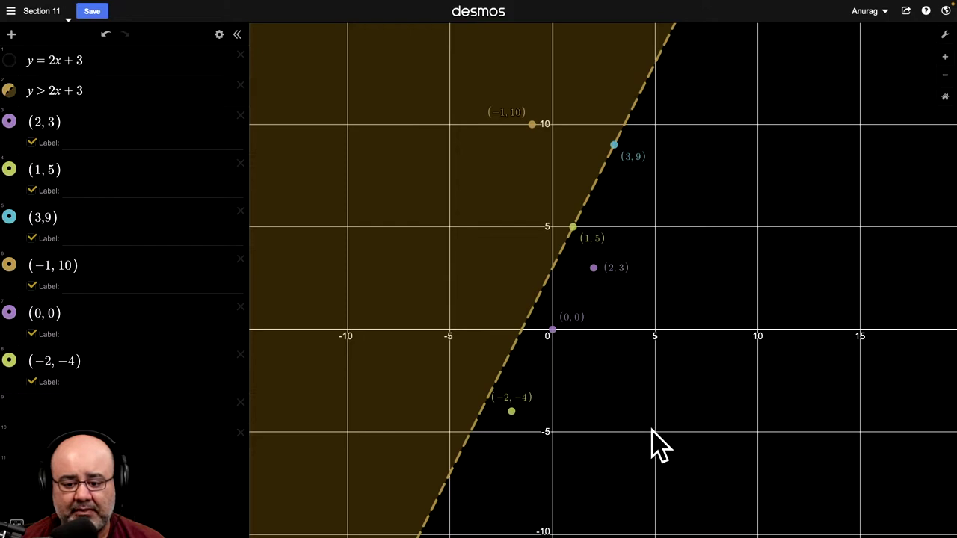
pyautogui.moveTo(760, 419)
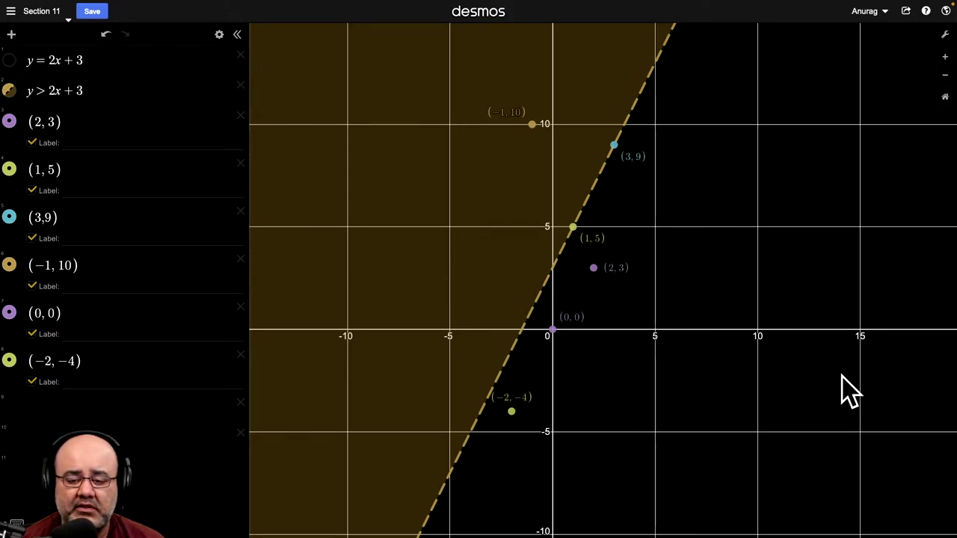
pyautogui.moveTo(670, 426)
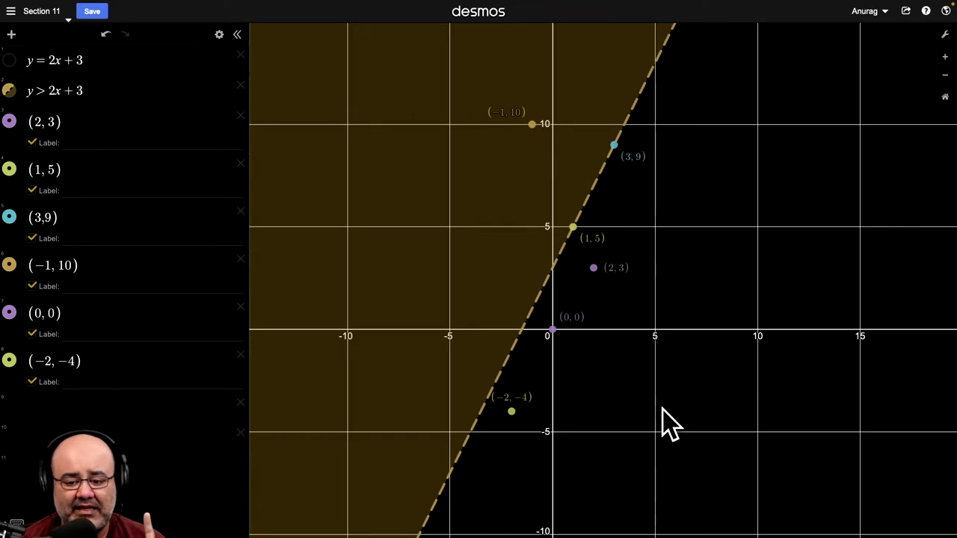
pyautogui.moveTo(366, 434)
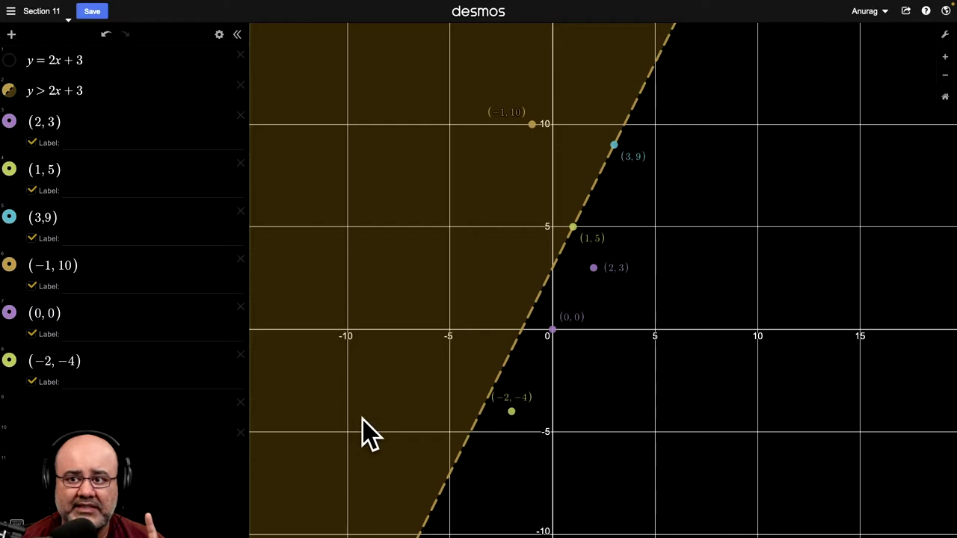
pyautogui.moveTo(657, 112)
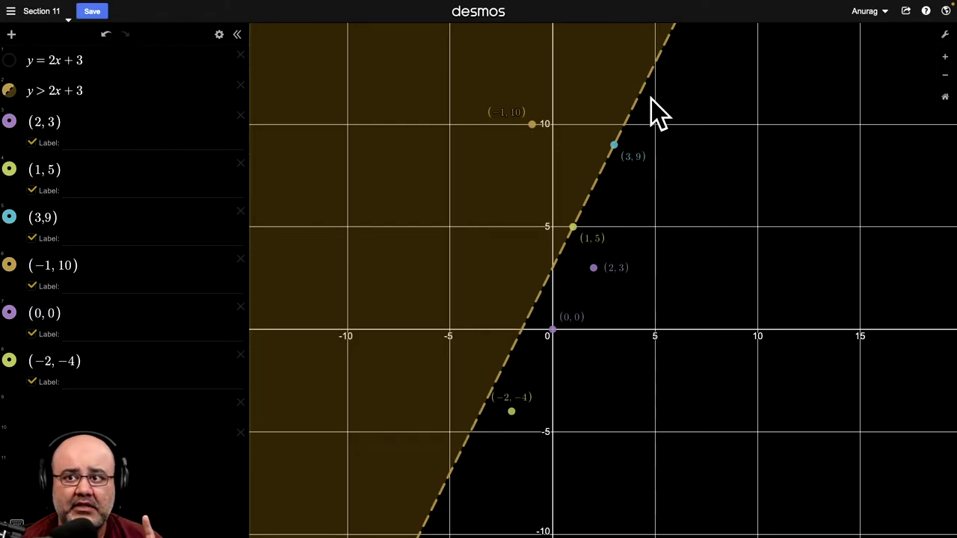
pyautogui.moveTo(482, 493)
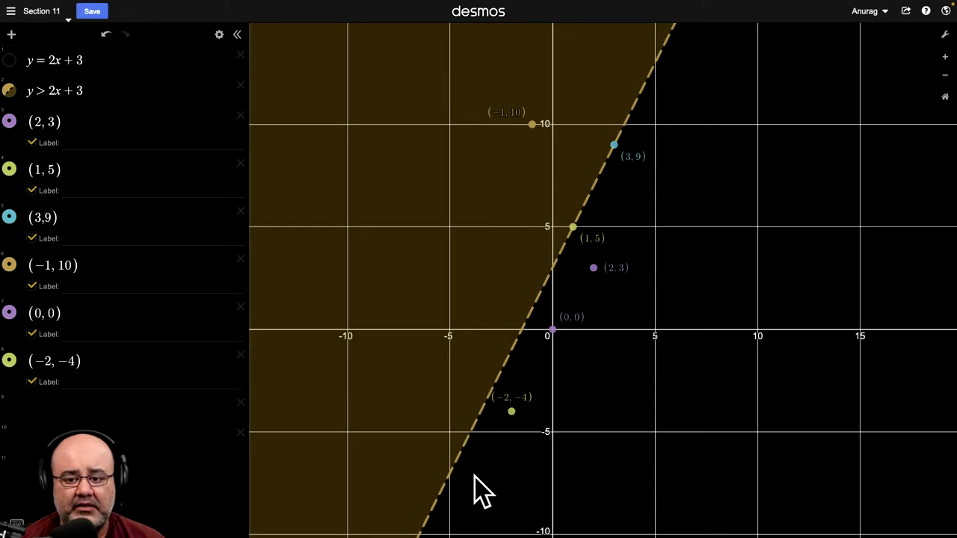
pyautogui.click(9, 60)
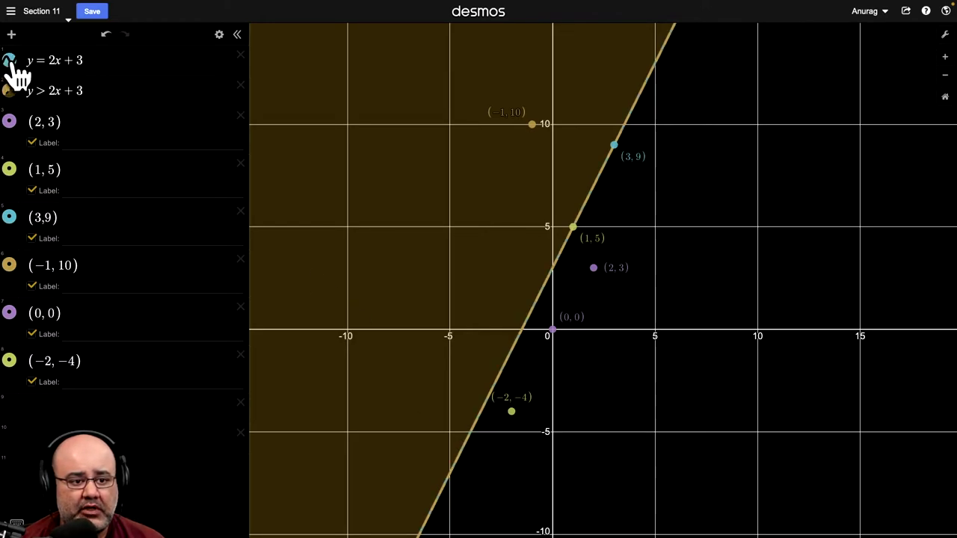
pyautogui.click(9, 91)
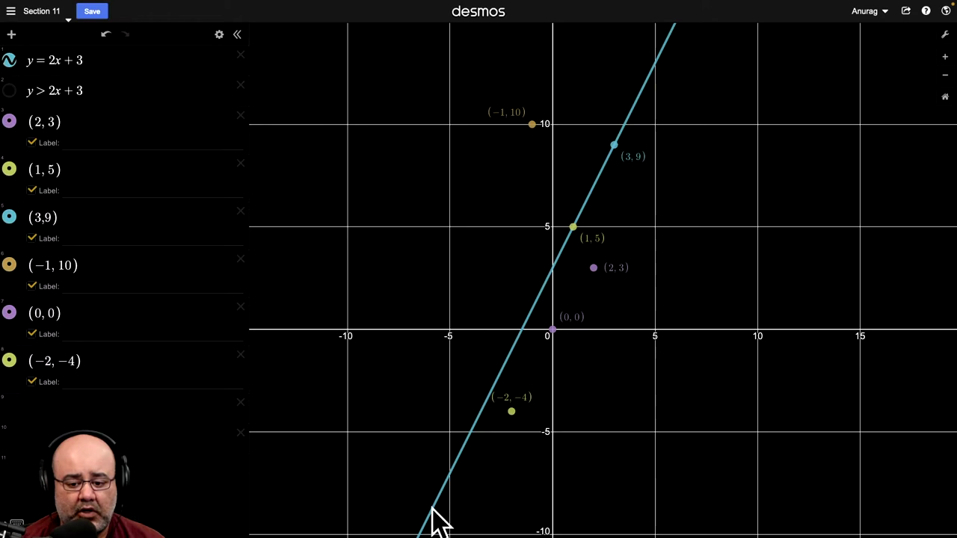
pyautogui.moveTo(556, 276)
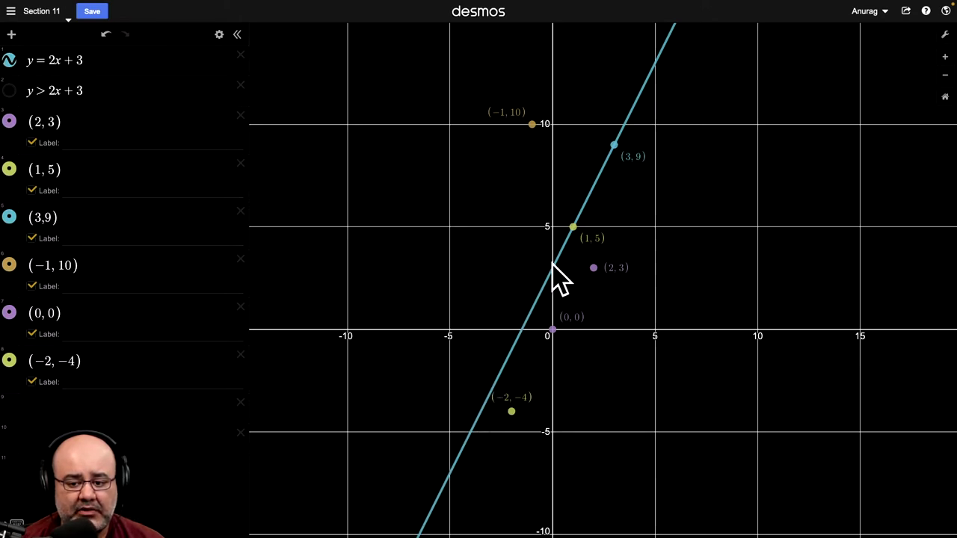
pyautogui.moveTo(650, 112)
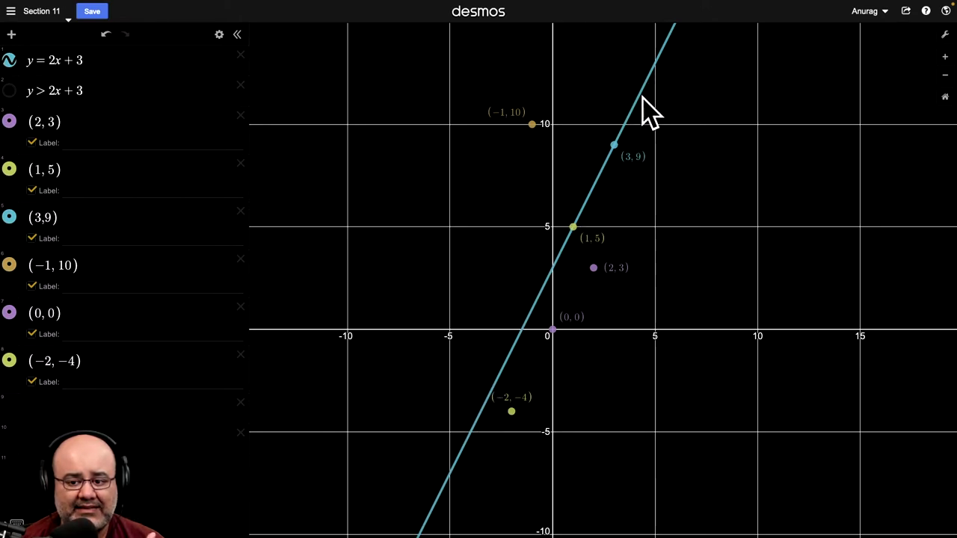
pyautogui.moveTo(610, 292)
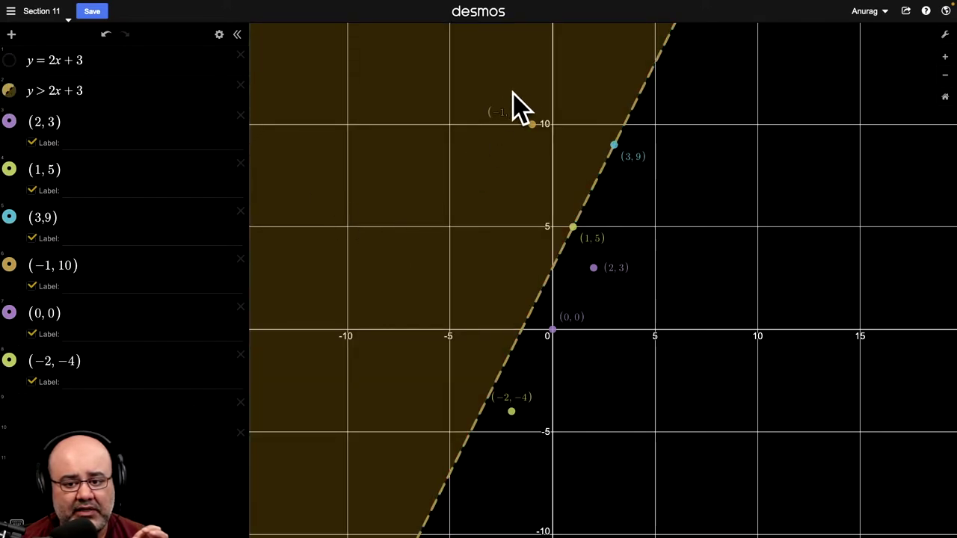
pyautogui.moveTo(329, 363)
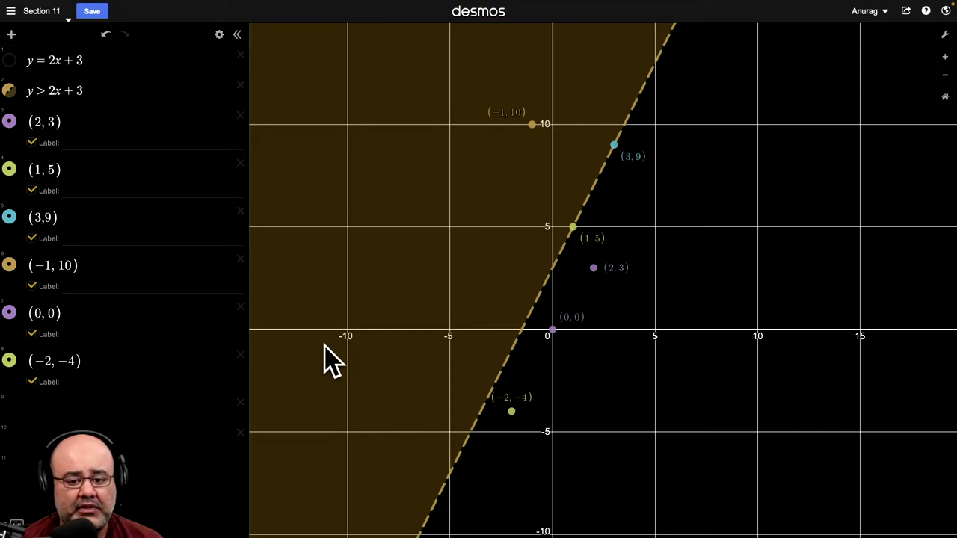
pyautogui.moveTo(744, 269)
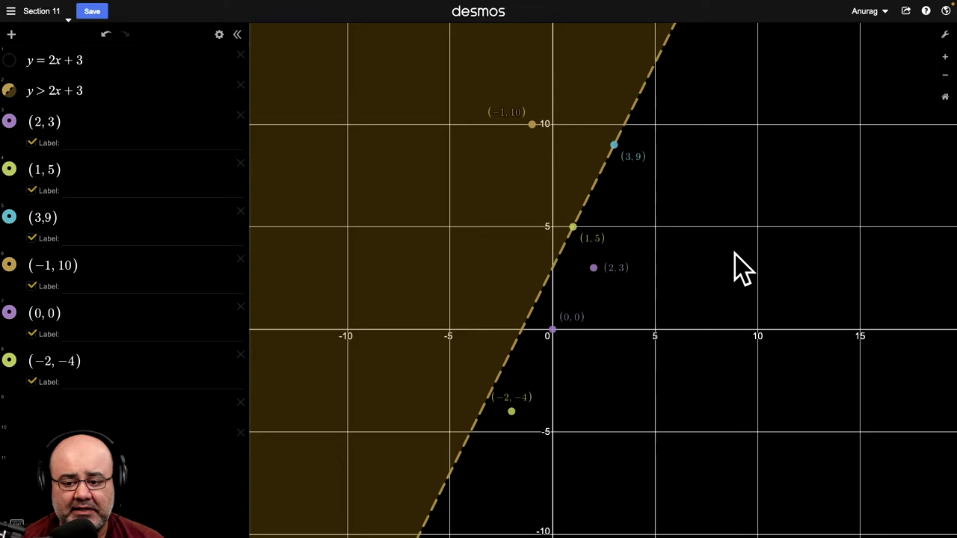
pyautogui.moveTo(804, 306)
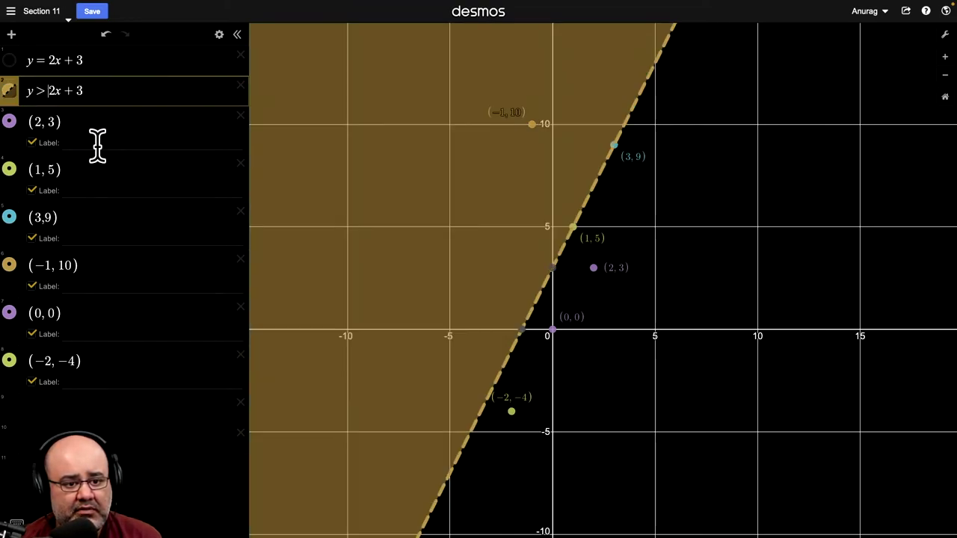
pyautogui.moveTo(526, 377)
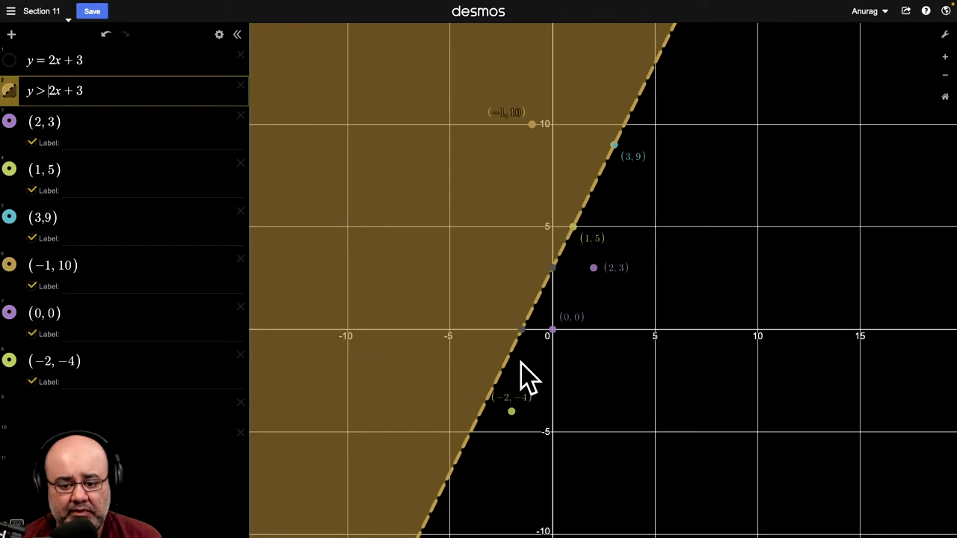
pyautogui.moveTo(496, 451)
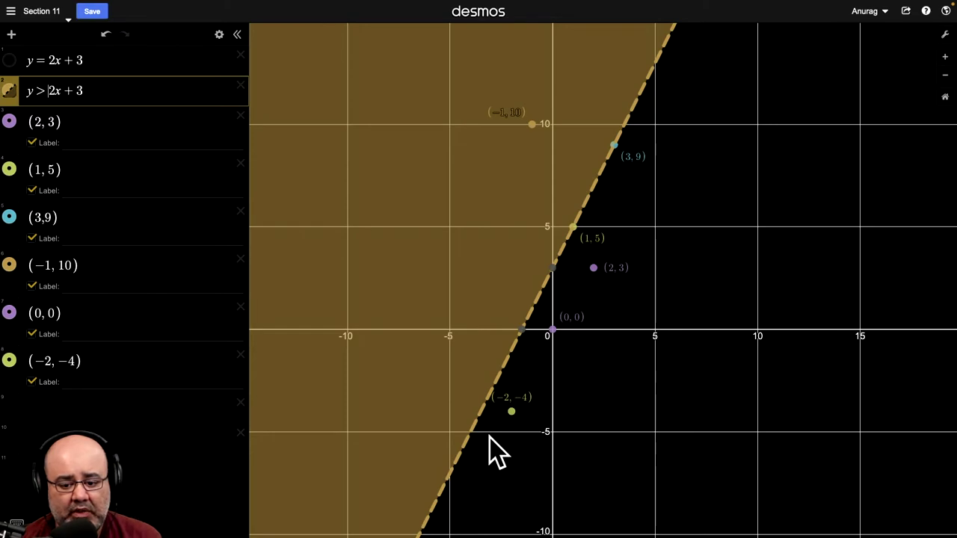
pyautogui.moveTo(161, 222)
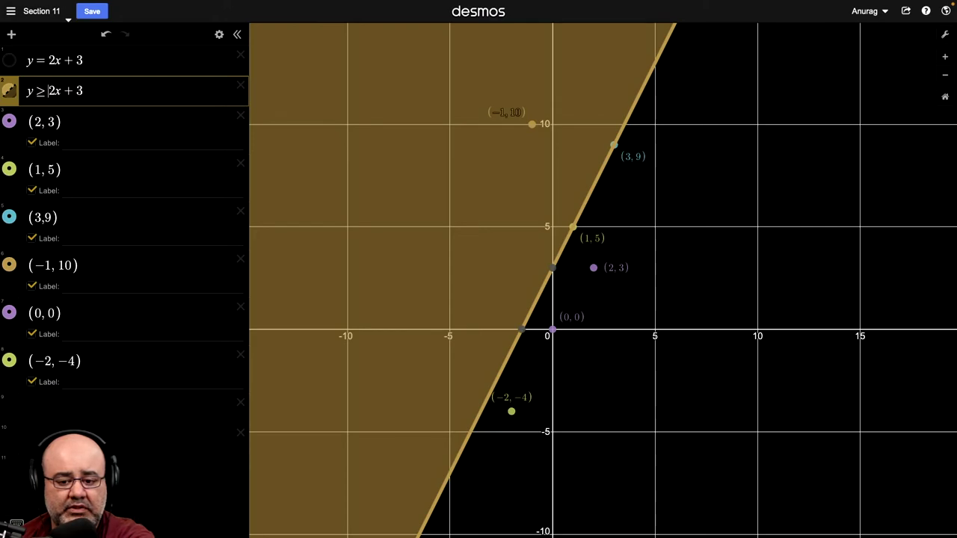
# - Edit the inequality to y ≥ 2x + 3 for a solid boundary, then revert to >
pyautogui.click(42, 91)
pyautogui.write('>')
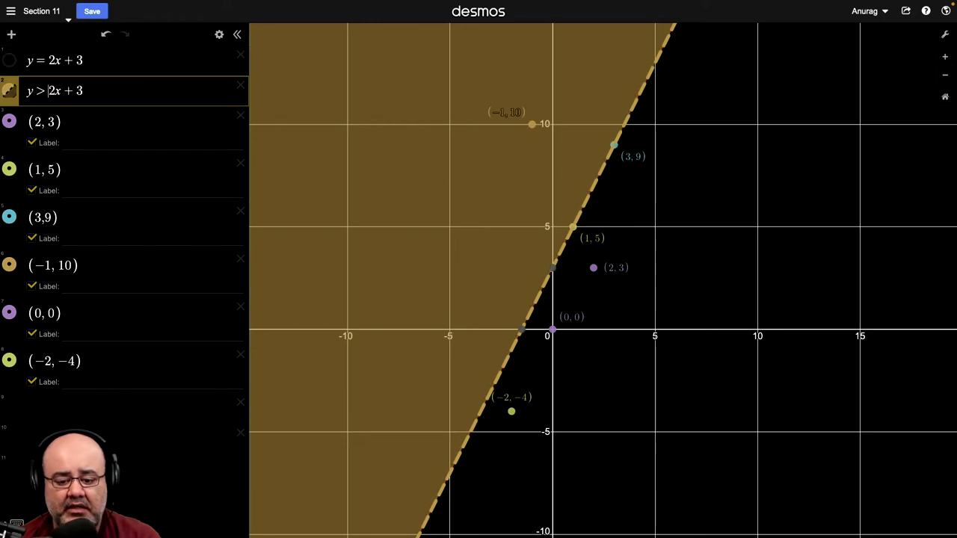
pyautogui.moveTo(596, 197)
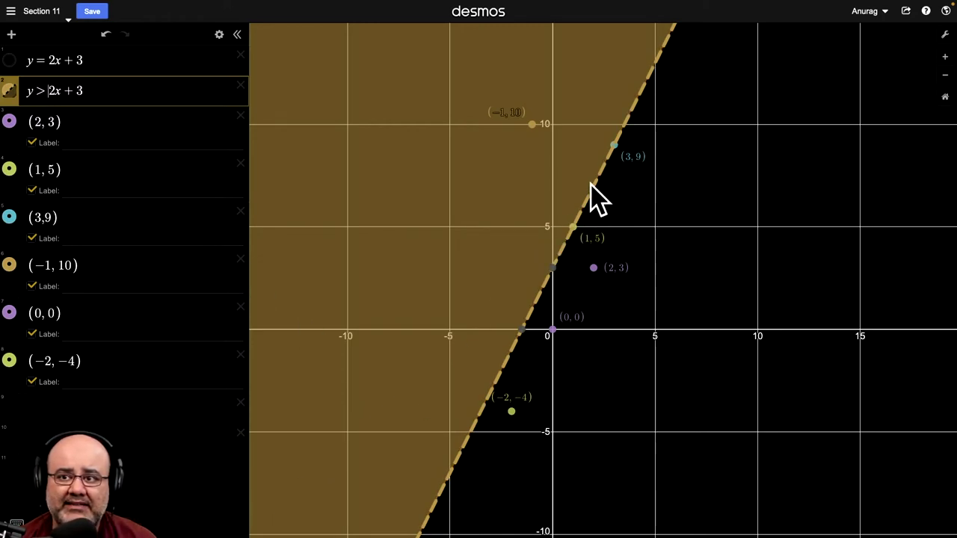
pyautogui.moveTo(515, 401)
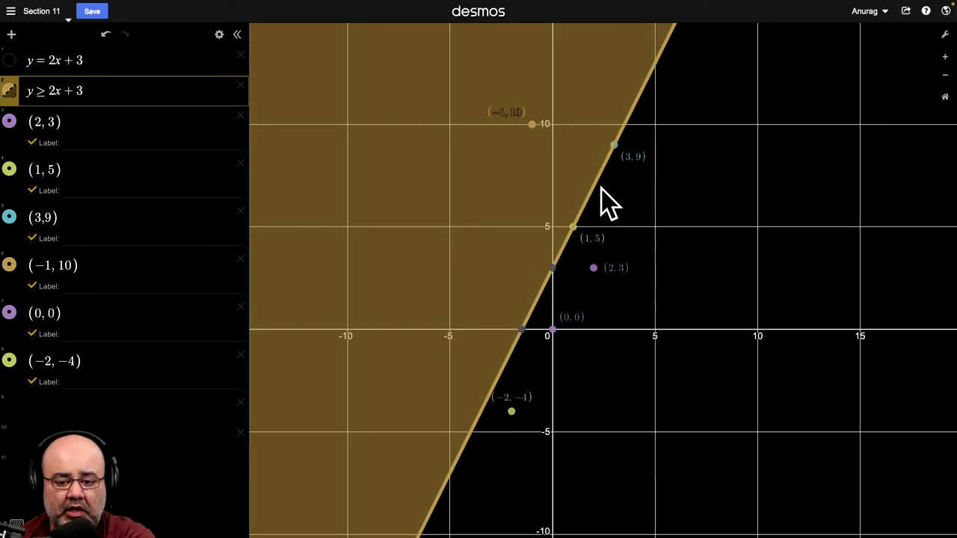
pyautogui.moveTo(531, 202)
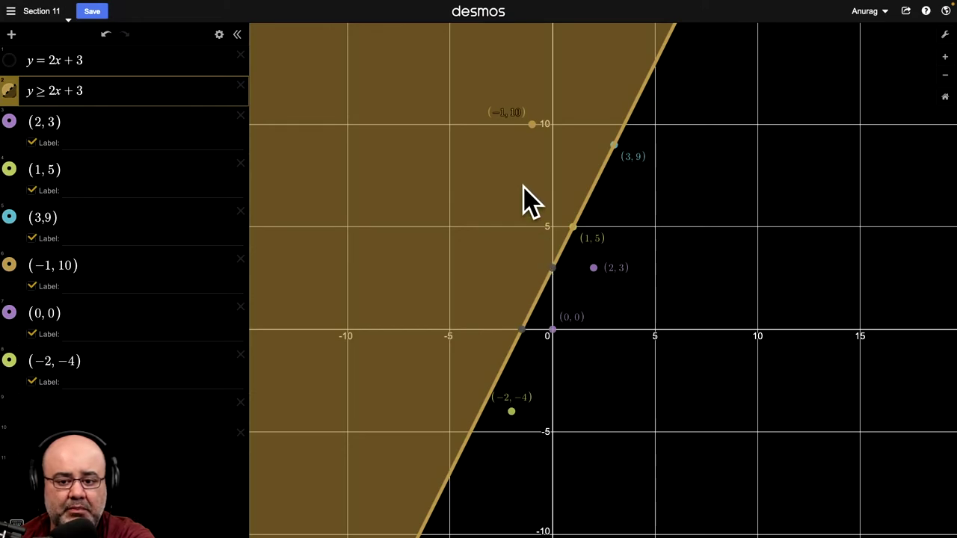
pyautogui.moveTo(404, 217)
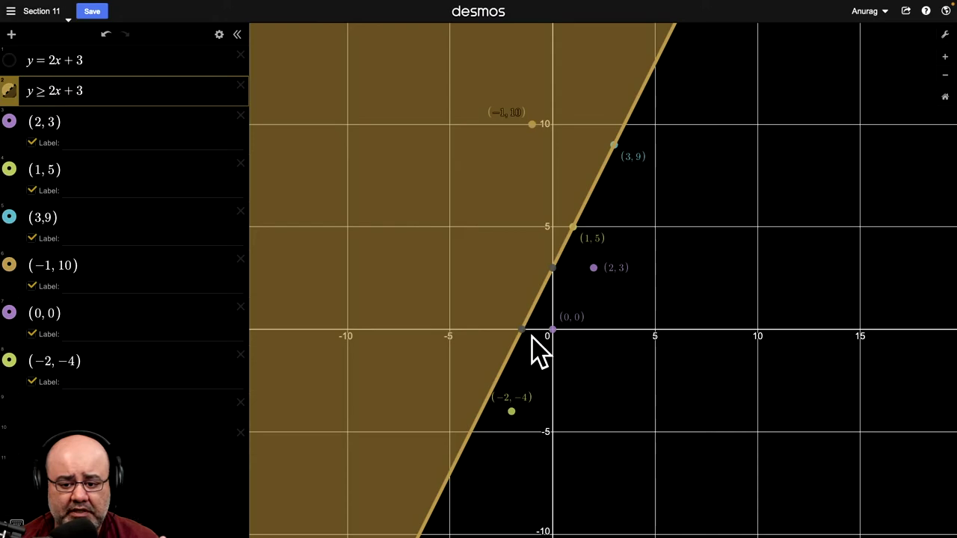
pyautogui.moveTo(553, 284)
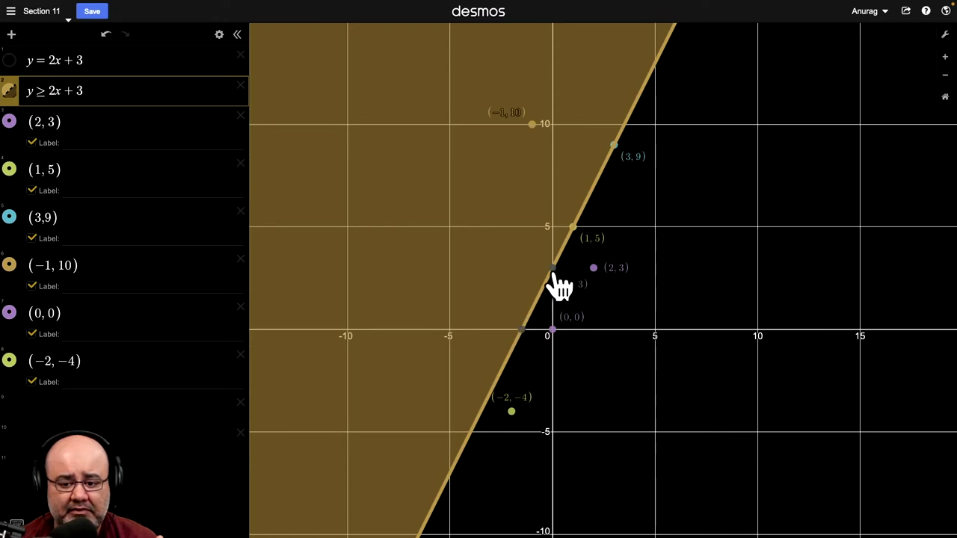
pyautogui.moveTo(600, 206)
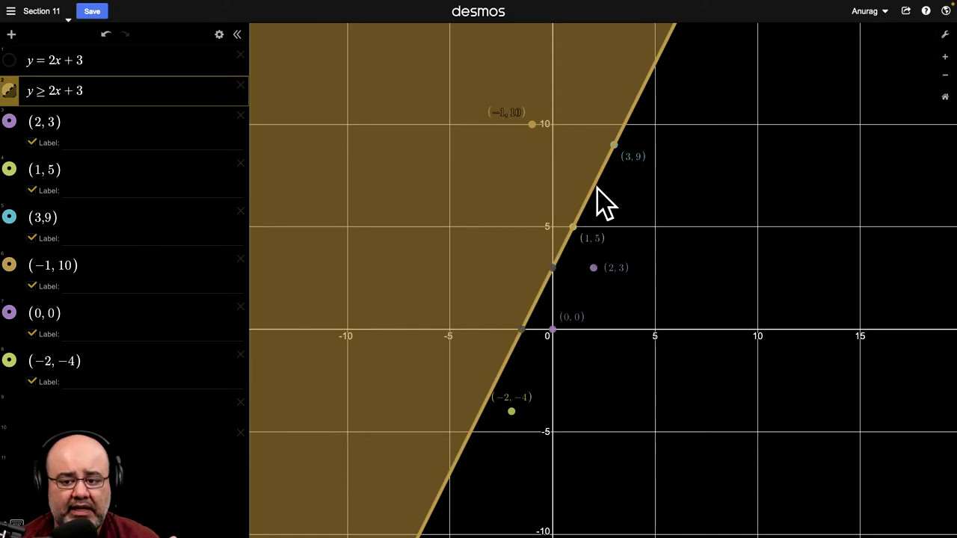
pyautogui.moveTo(624, 161)
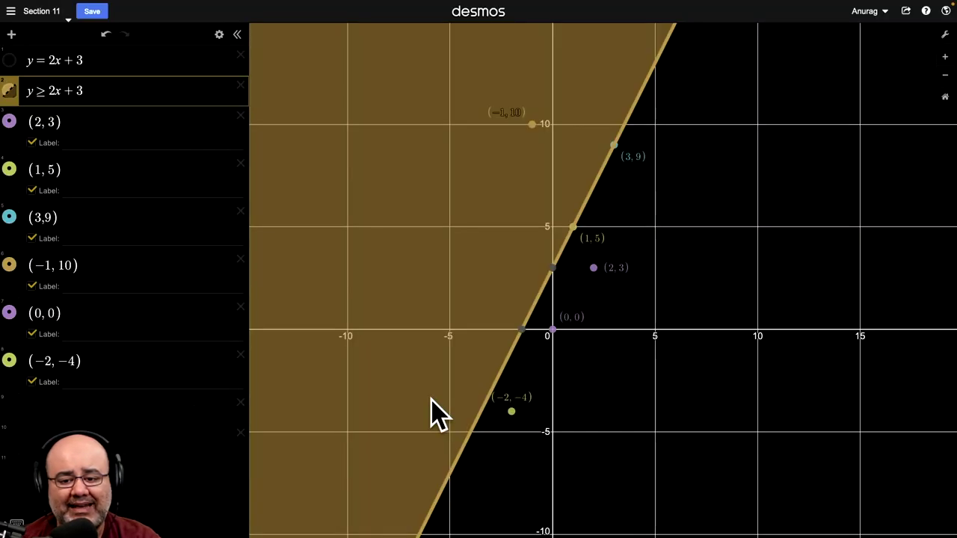
pyautogui.moveTo(455, 210)
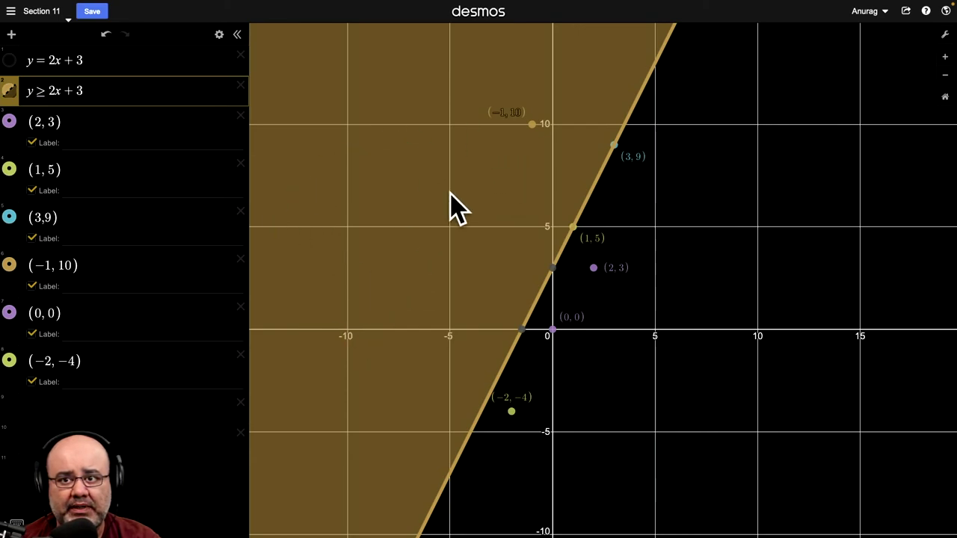
pyautogui.moveTo(381, 301)
pyautogui.write('<')
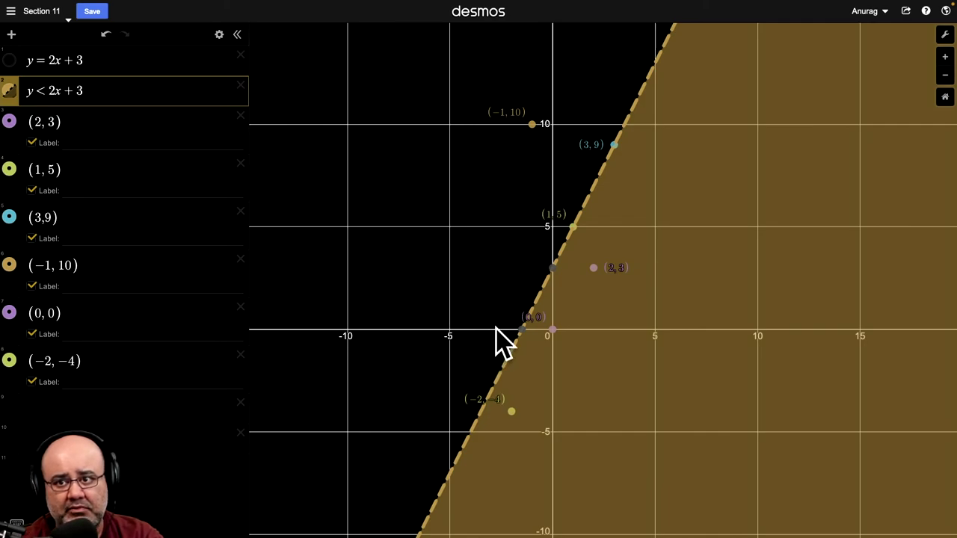
pyautogui.moveTo(576, 292)
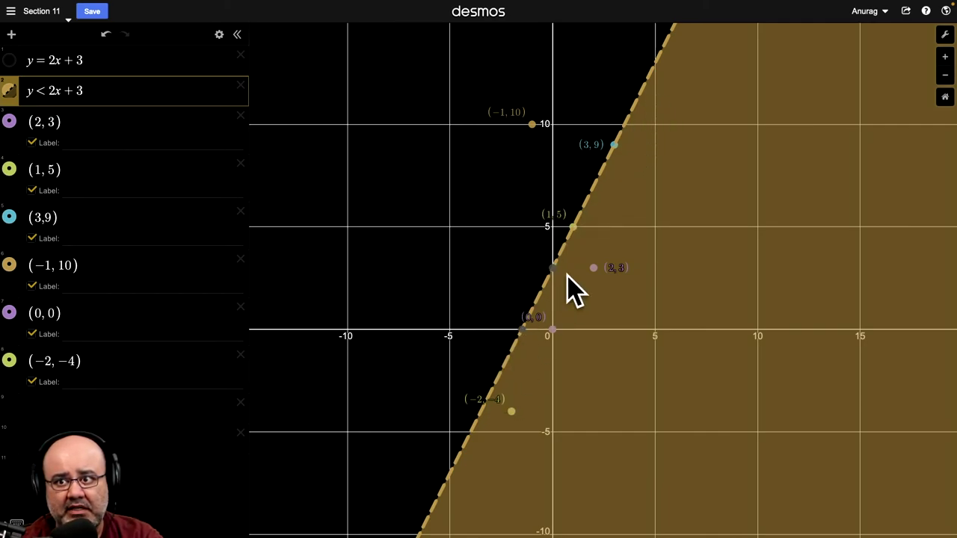
pyautogui.moveTo(699, 437)
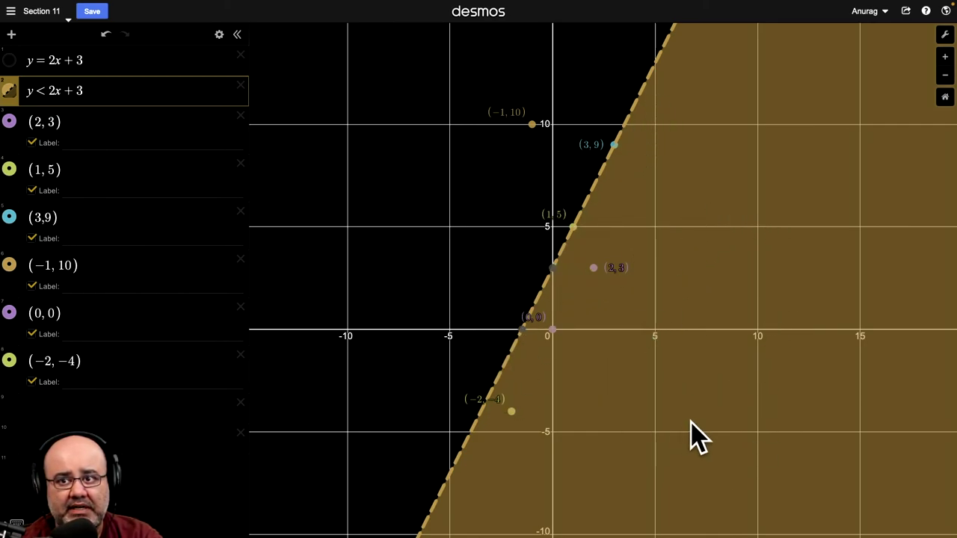
pyautogui.moveTo(686, 421)
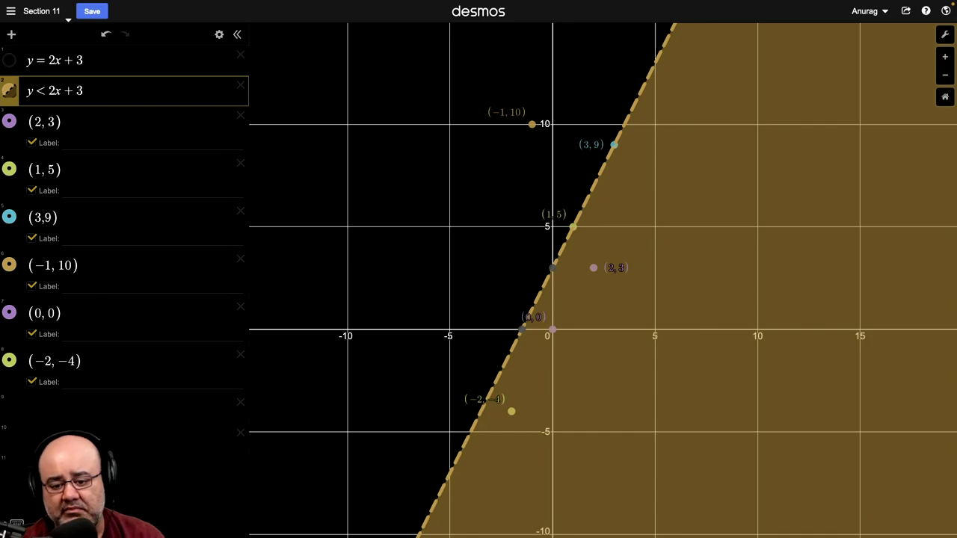
pyautogui.moveTo(447, 455)
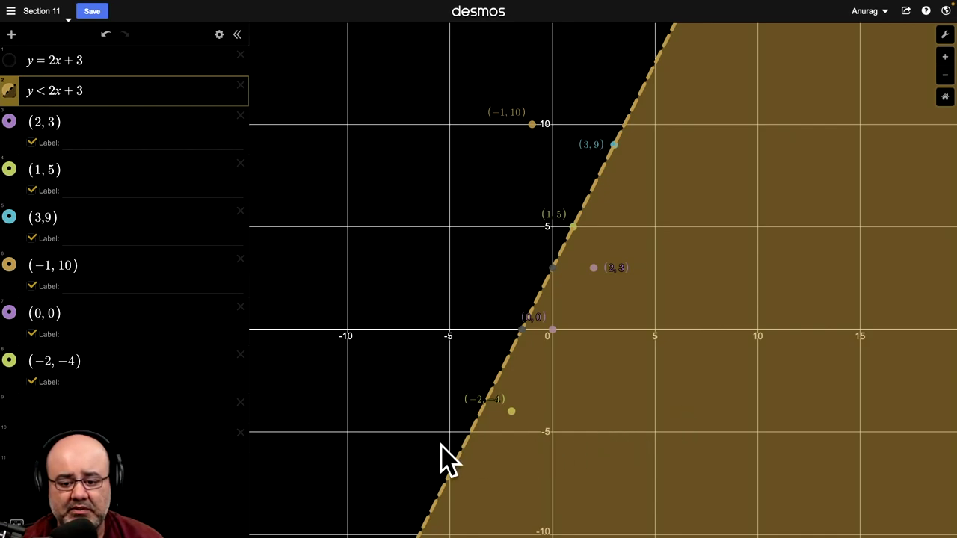